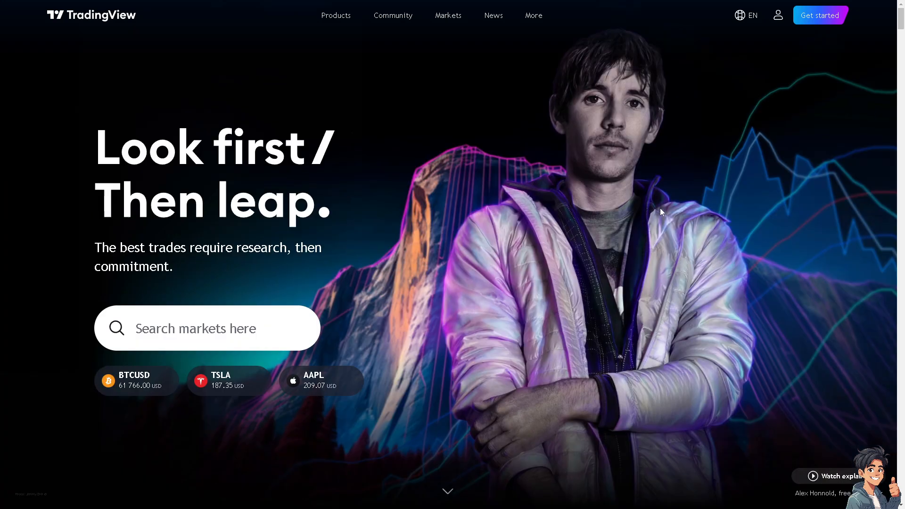
# - Reach the free-account sign-up screen via the account menu and the $0 forever plan
pyautogui.click(778, 15)
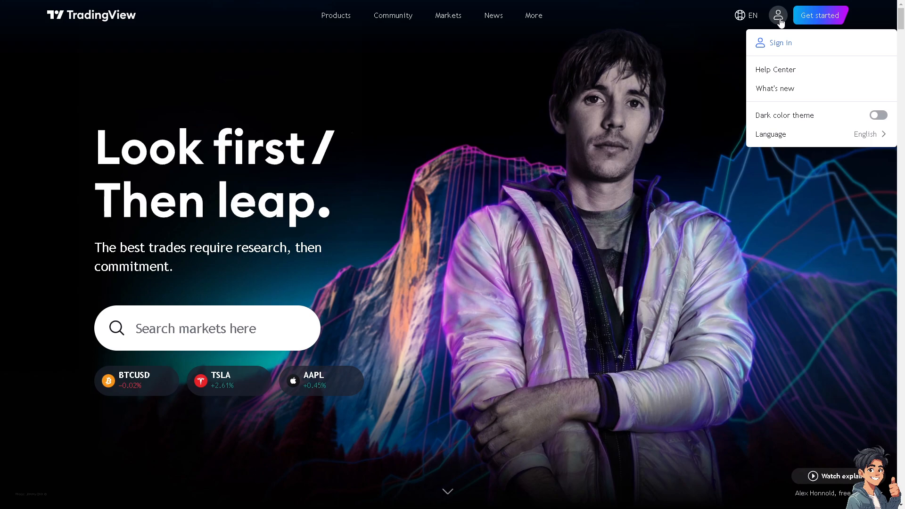
pyautogui.moveTo(682, 44)
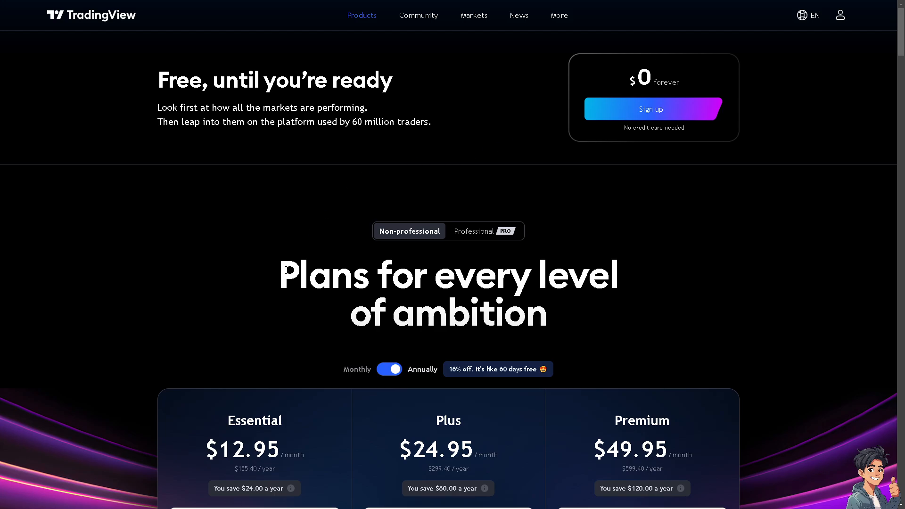
pyautogui.moveTo(583, 121)
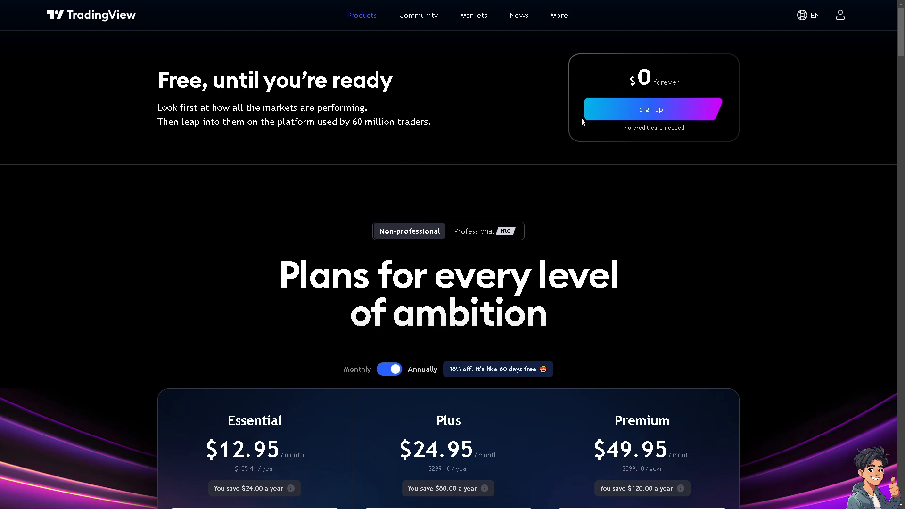
pyautogui.click(653, 109)
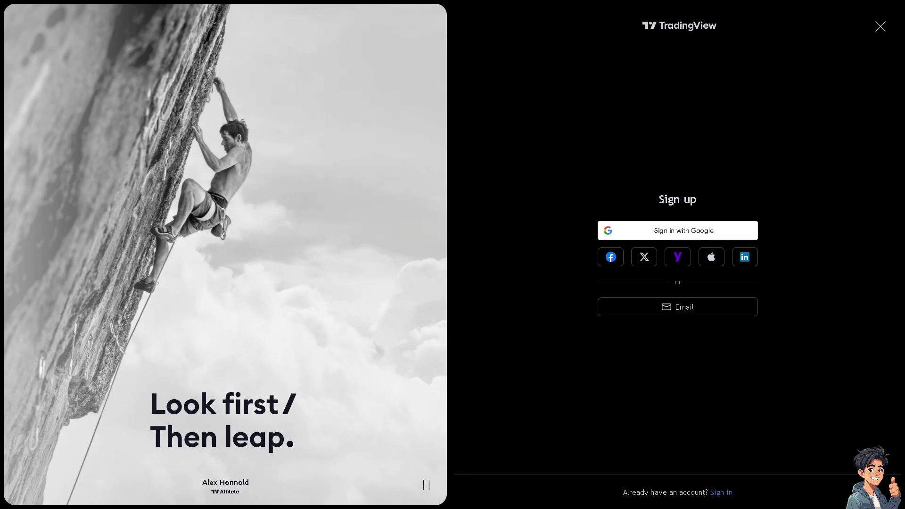
# - Sign in and browse down through the markets overview and US stocks sections
pyautogui.click(880, 27)
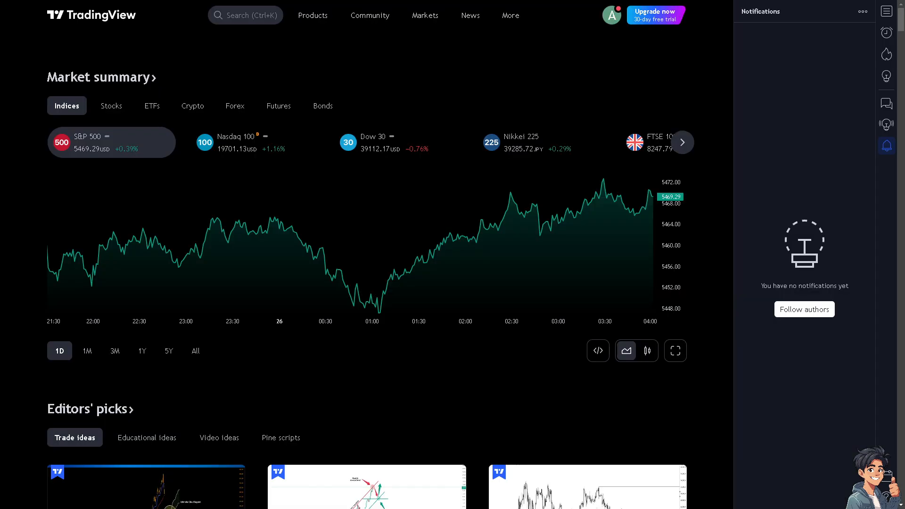
pyautogui.scroll(-3)
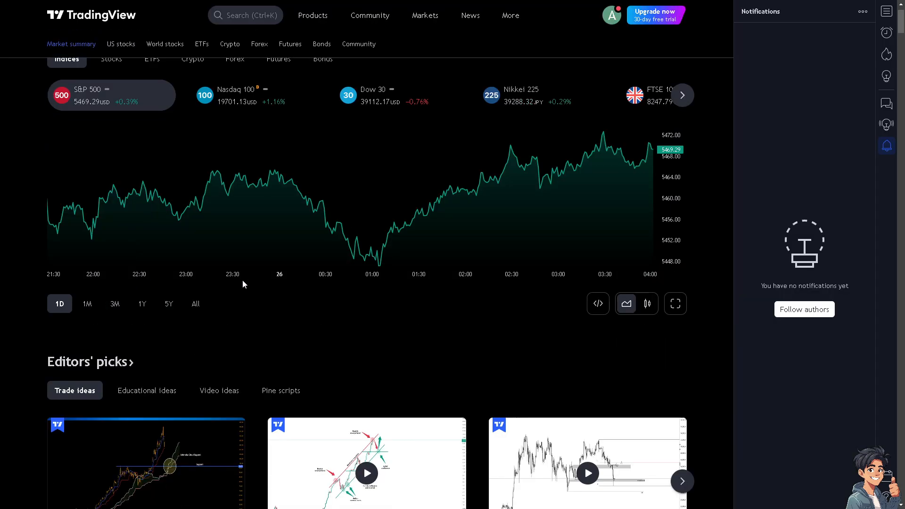
pyautogui.moveTo(259, 295)
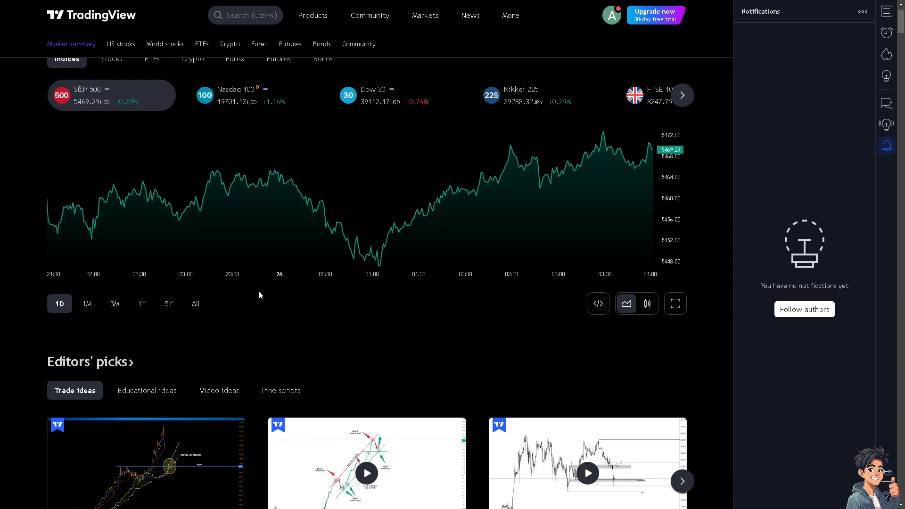
pyautogui.moveTo(299, 304)
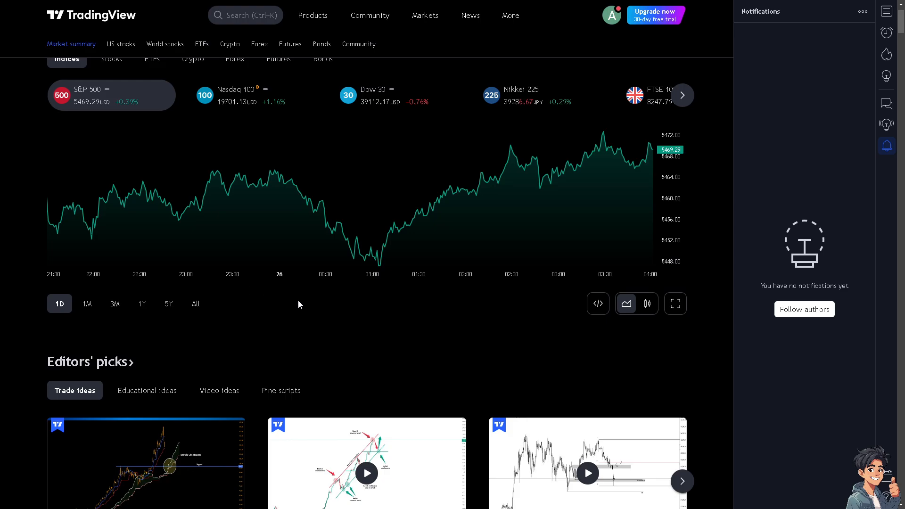
pyautogui.scroll(-3)
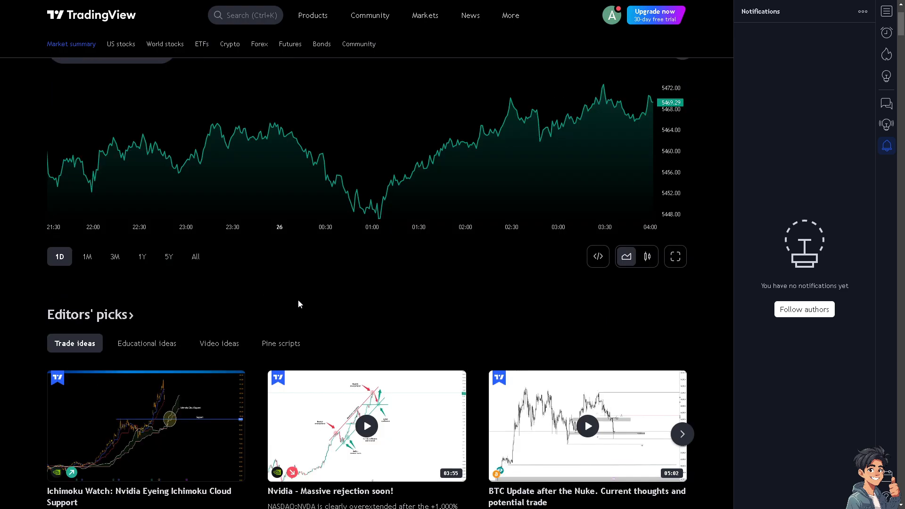
pyautogui.scroll(-3)
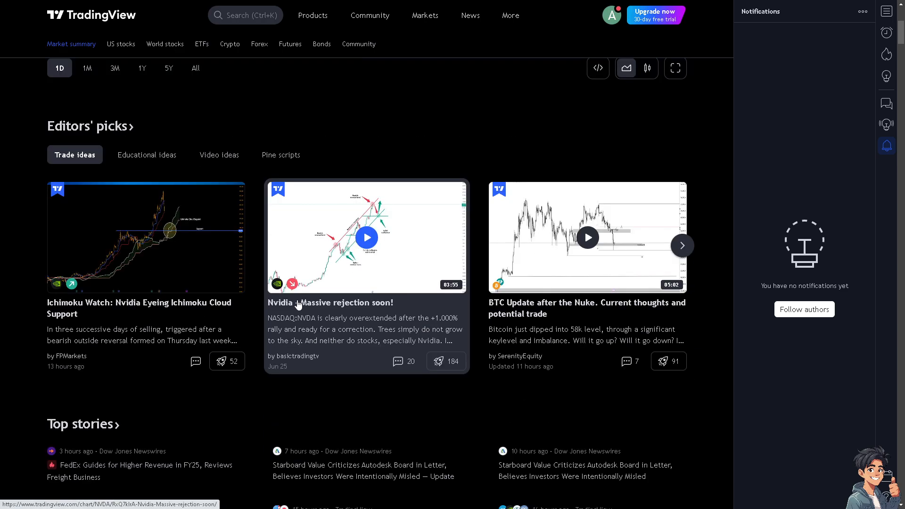
pyautogui.scroll(-3)
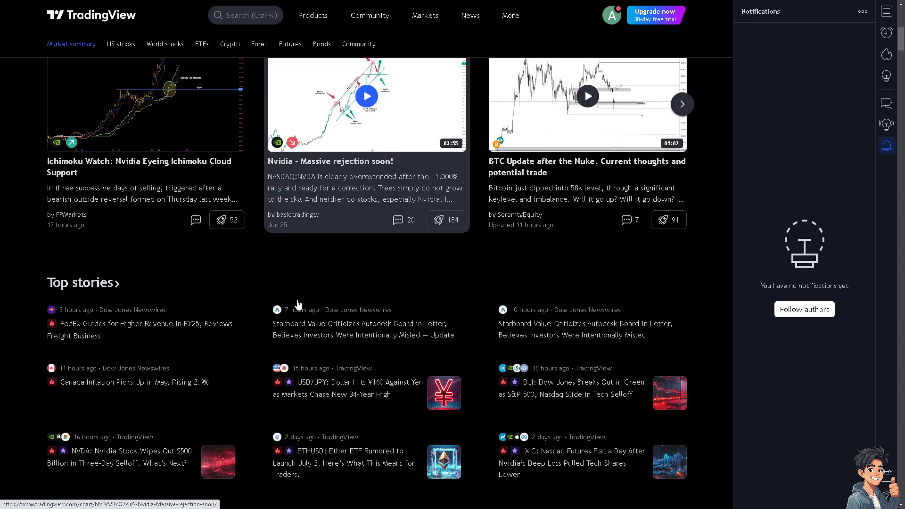
pyautogui.moveTo(296, 307)
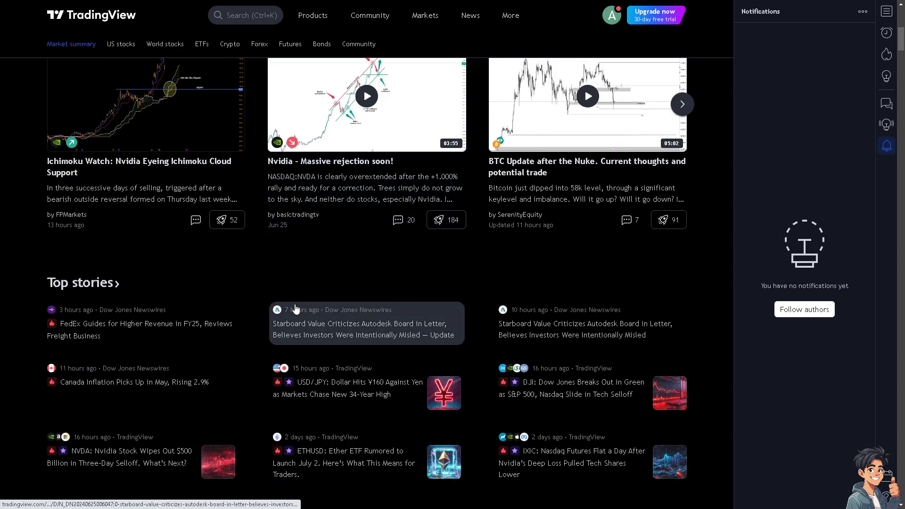
pyautogui.scroll(-3)
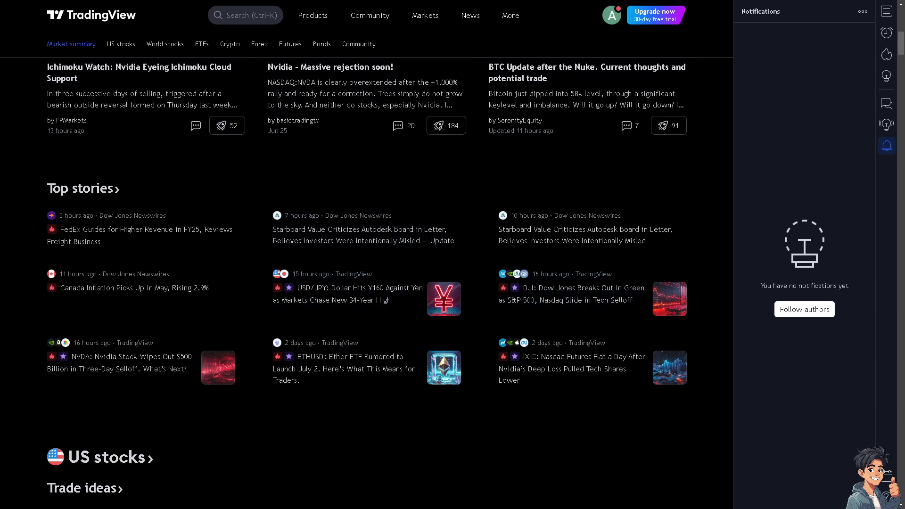
pyautogui.scroll(-3)
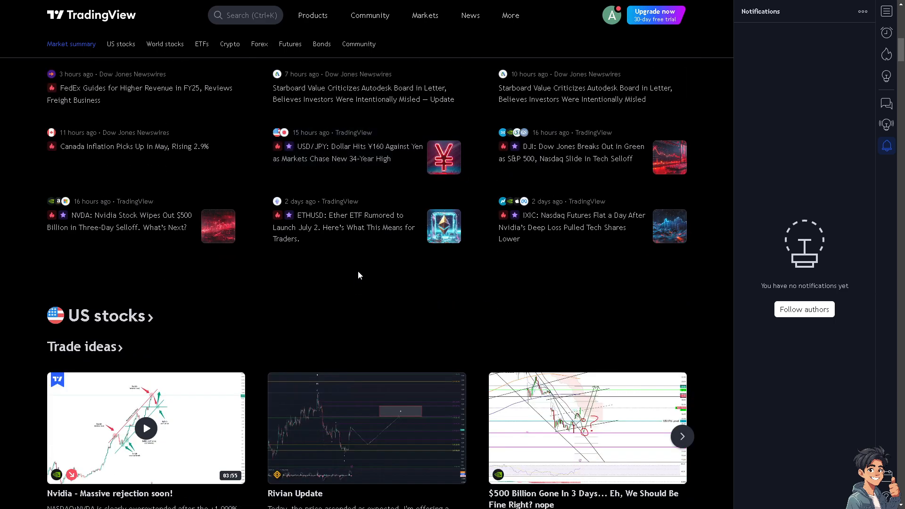
pyautogui.moveTo(374, 283)
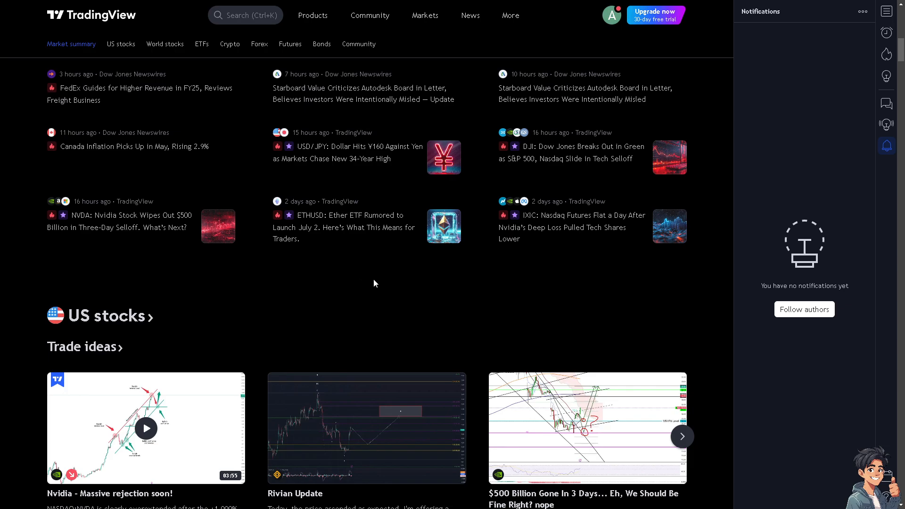
pyautogui.scroll(-3)
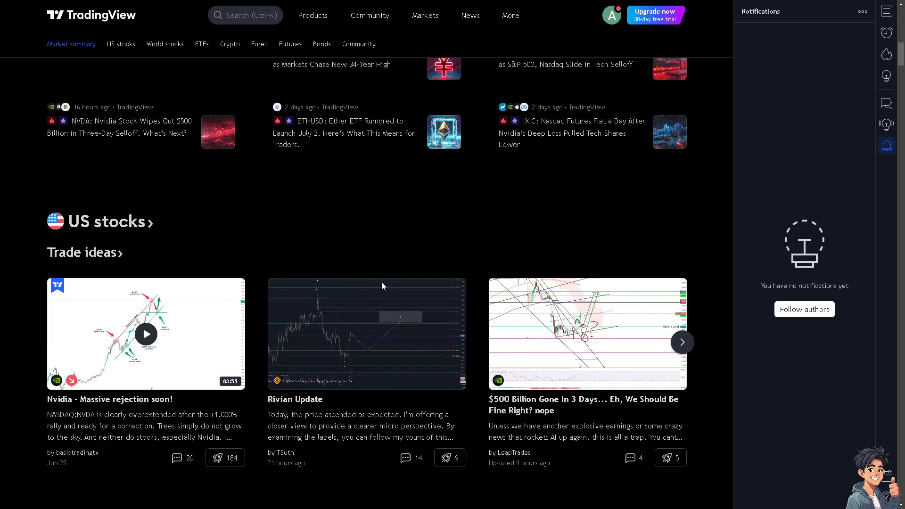
pyautogui.scroll(-3)
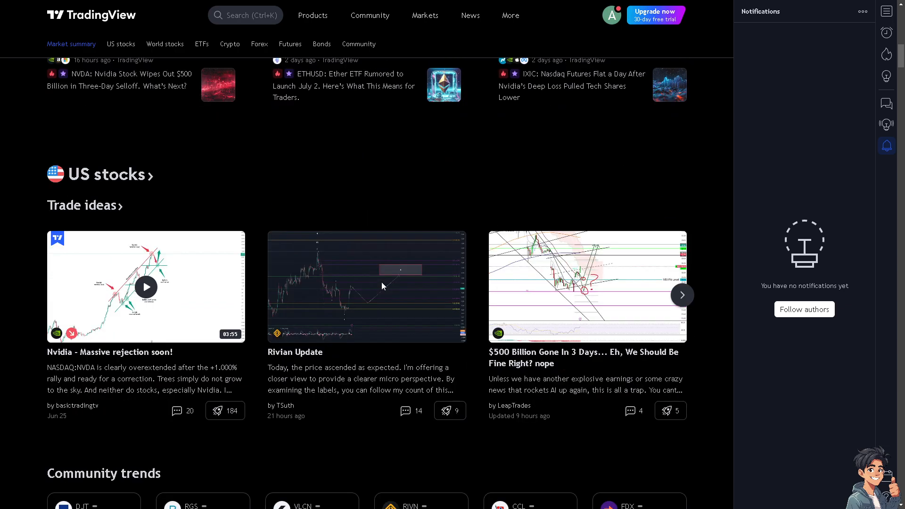
pyautogui.scroll(-3)
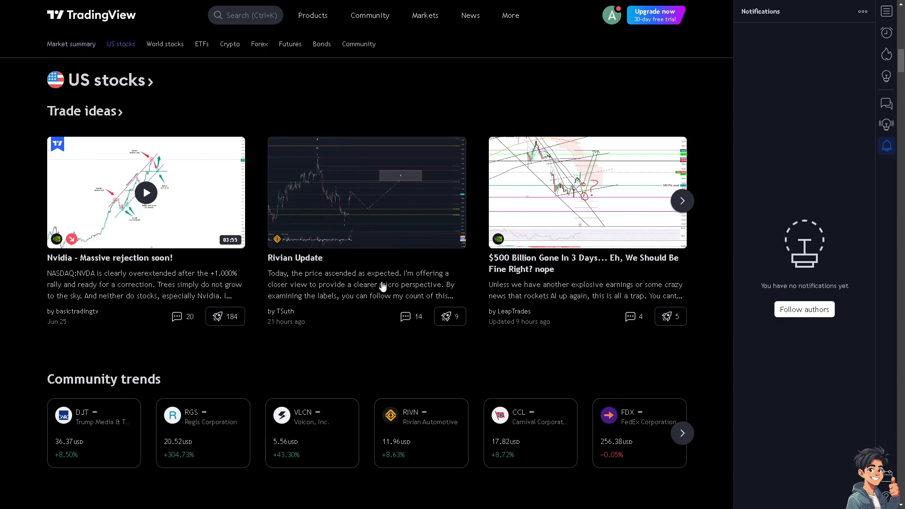
pyautogui.scroll(-3)
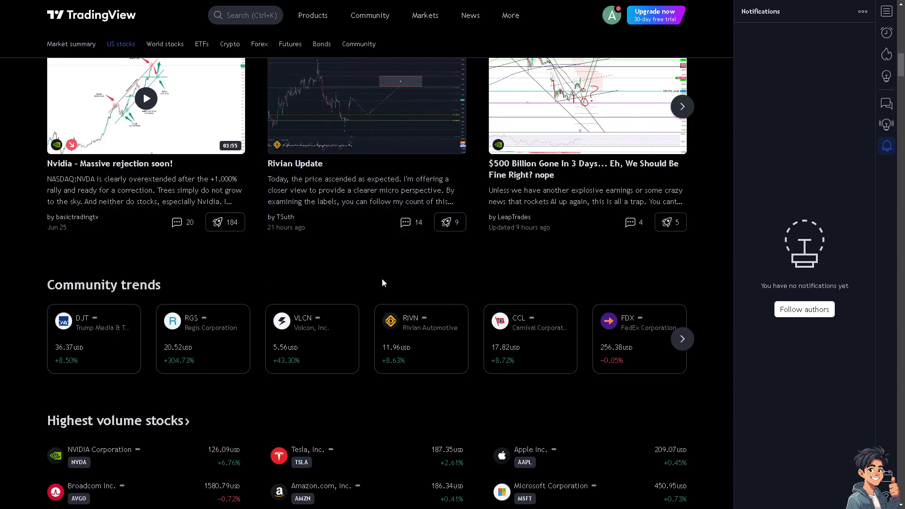
pyautogui.scroll(-3)
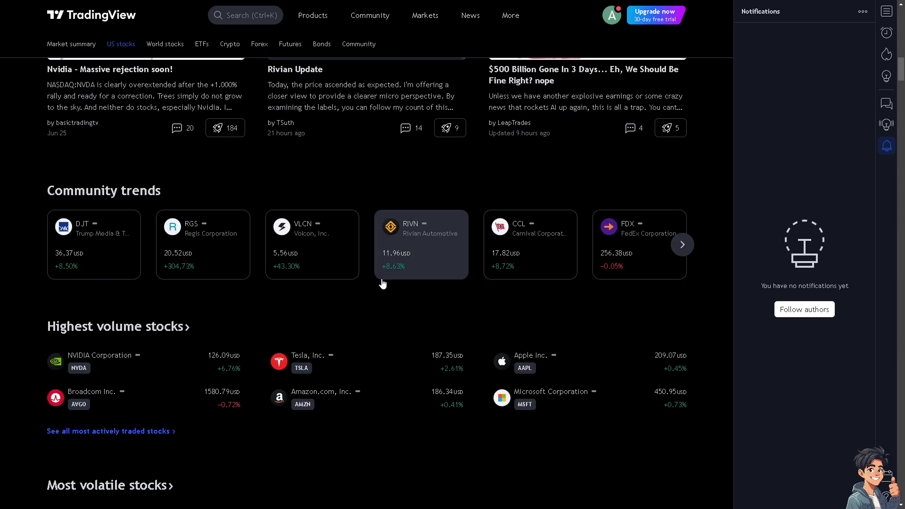
# - Scroll back up and show the public chats in the right side panel
pyautogui.scroll(3)
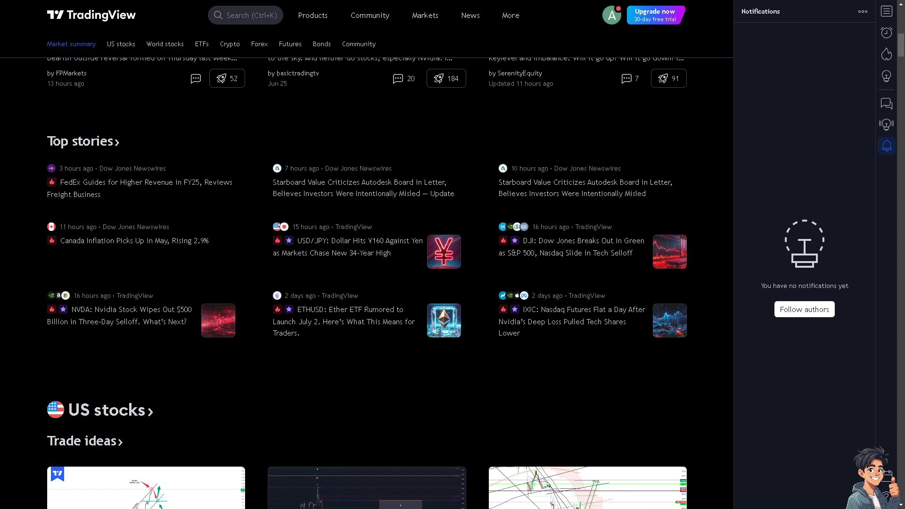
pyautogui.scroll(3)
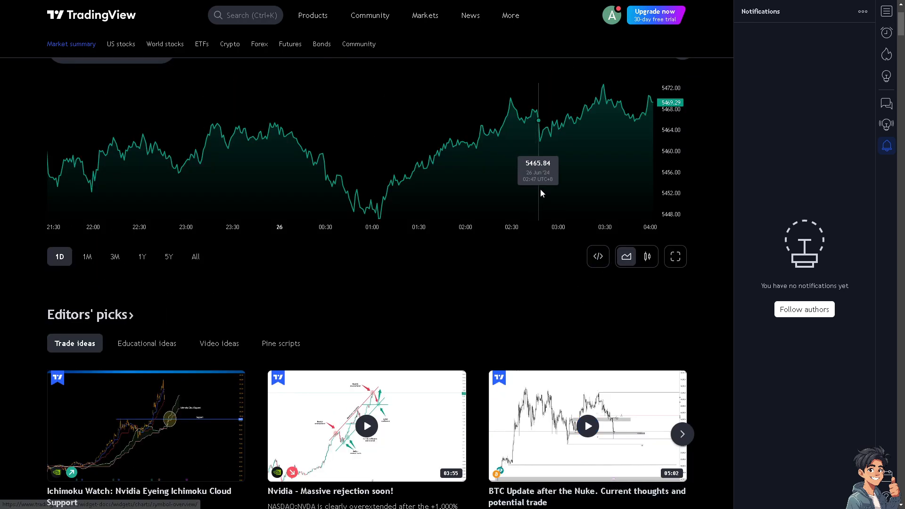
pyautogui.moveTo(888, 54)
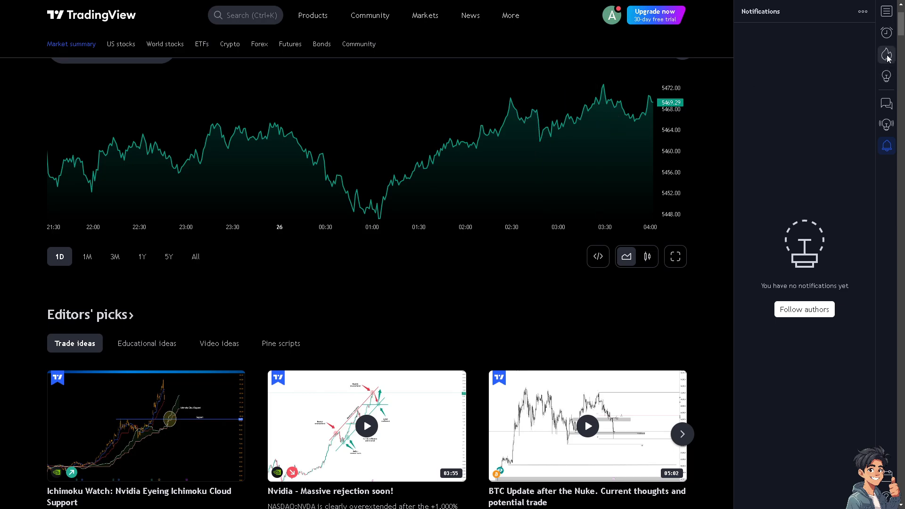
pyautogui.moveTo(888, 103)
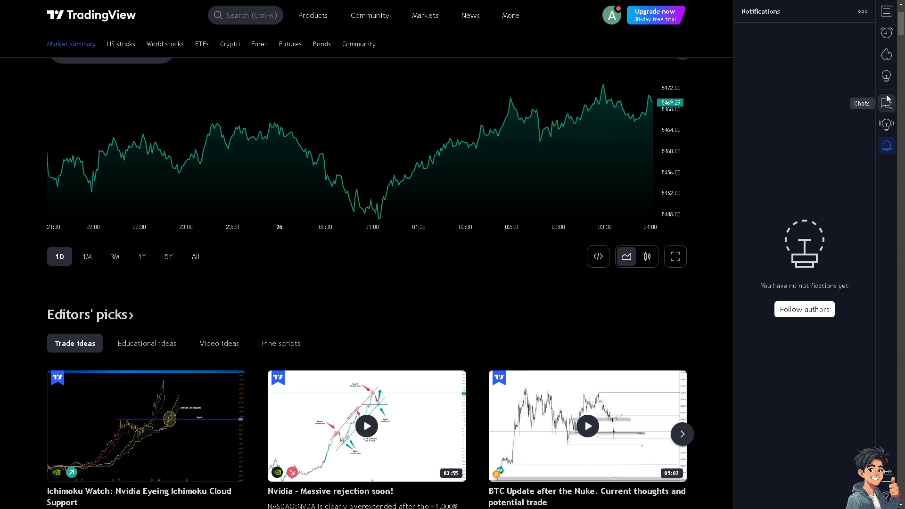
pyautogui.click(888, 100)
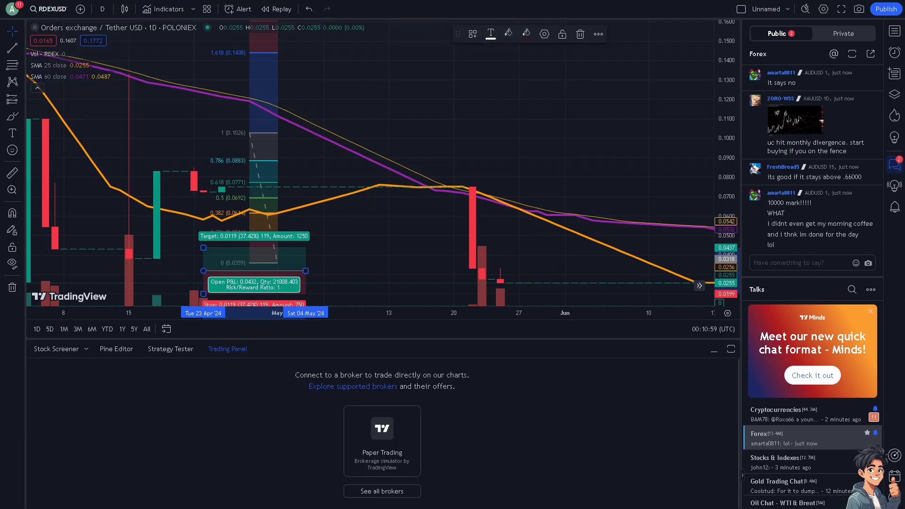
pyautogui.moveTo(308, 243)
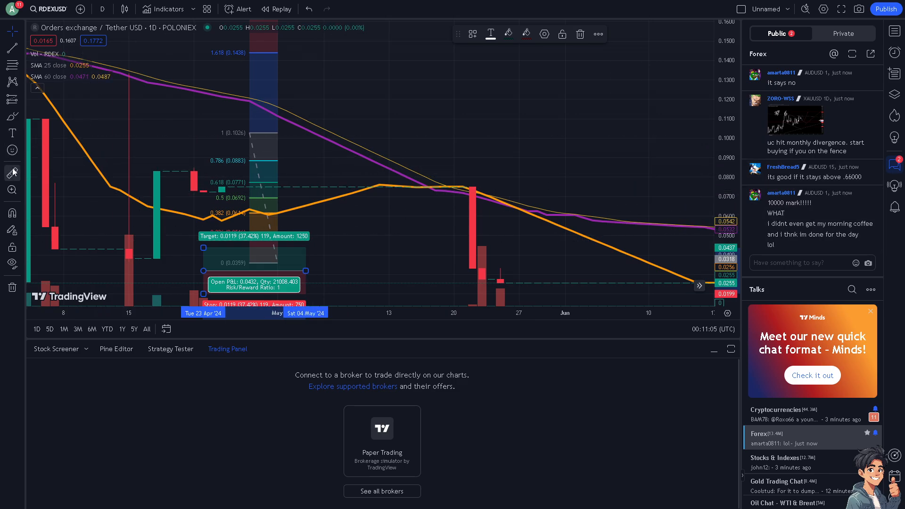
pyautogui.moveTo(12, 133)
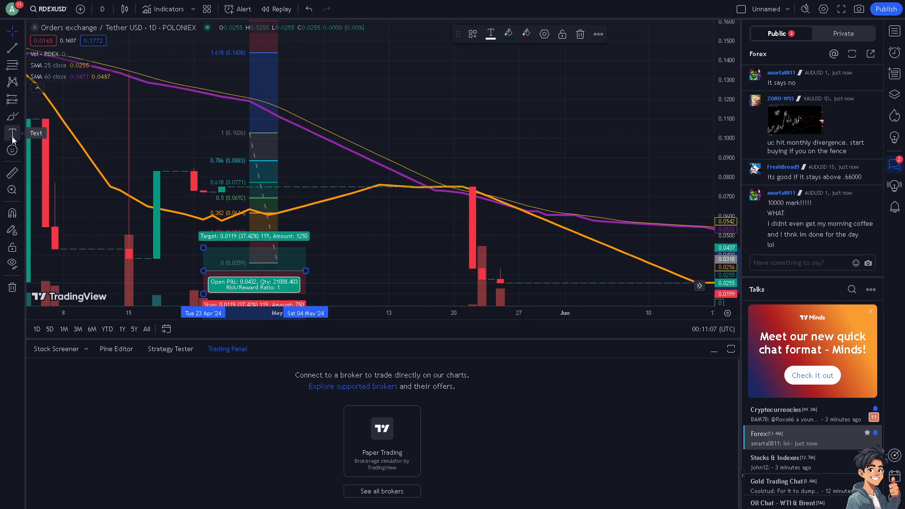
pyautogui.moveTo(12, 116)
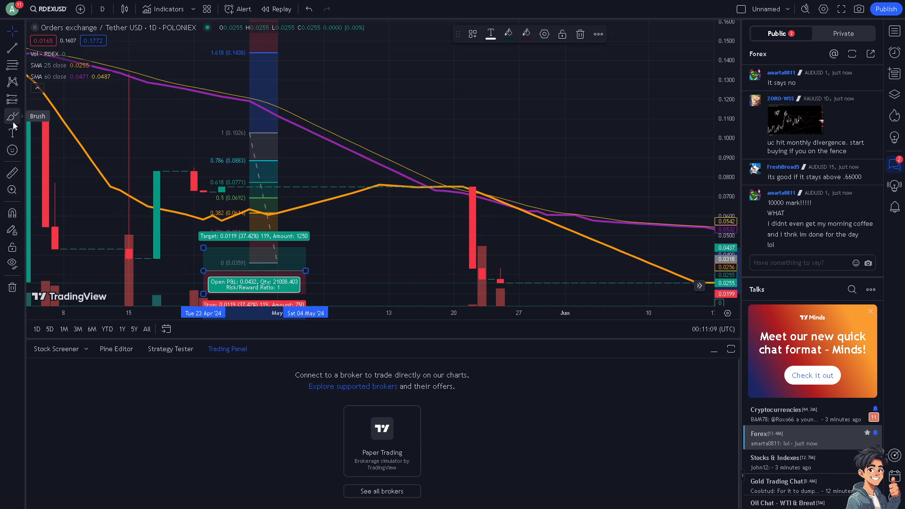
pyautogui.moveTo(13, 99)
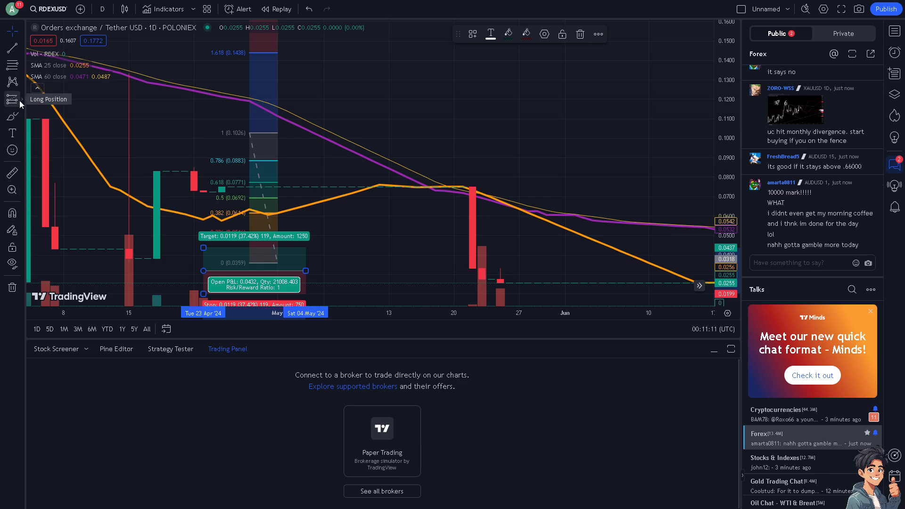
# - Pick the Short Position tool from the Long/Short Position drawing group
pyautogui.click(12, 98)
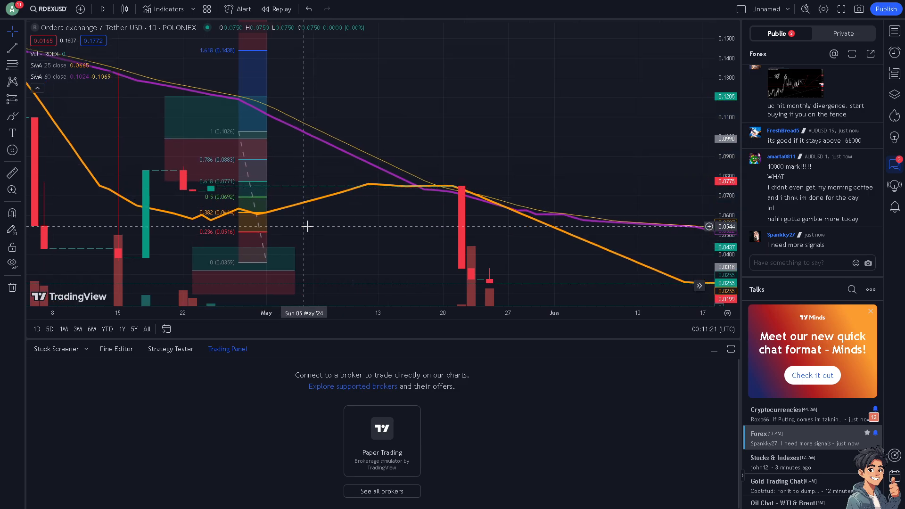
pyautogui.moveTo(307, 221)
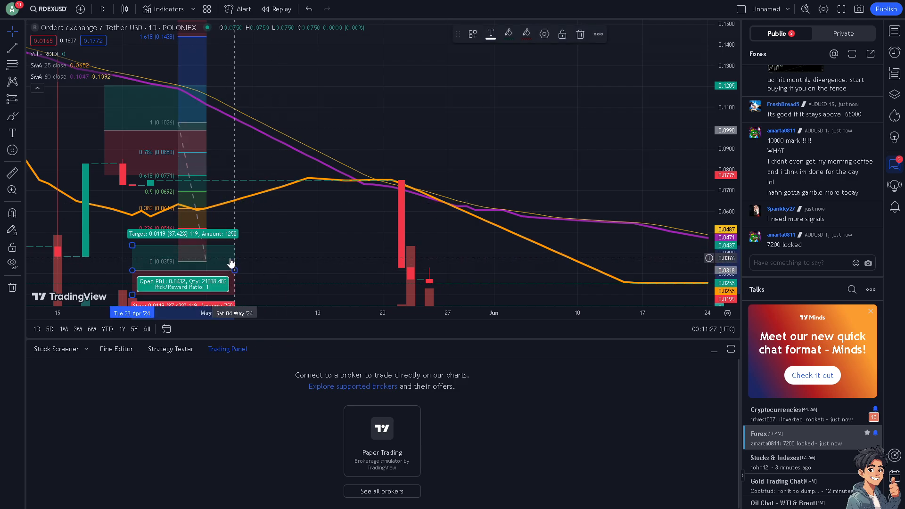
pyautogui.moveTo(228, 259)
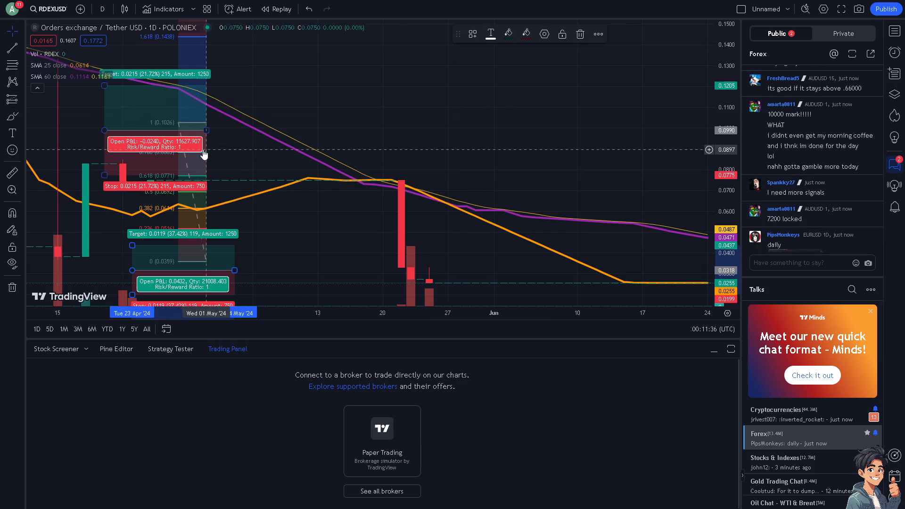
# - Place a short position over mid-May near the 0.0446 price
pyautogui.click(11, 98)
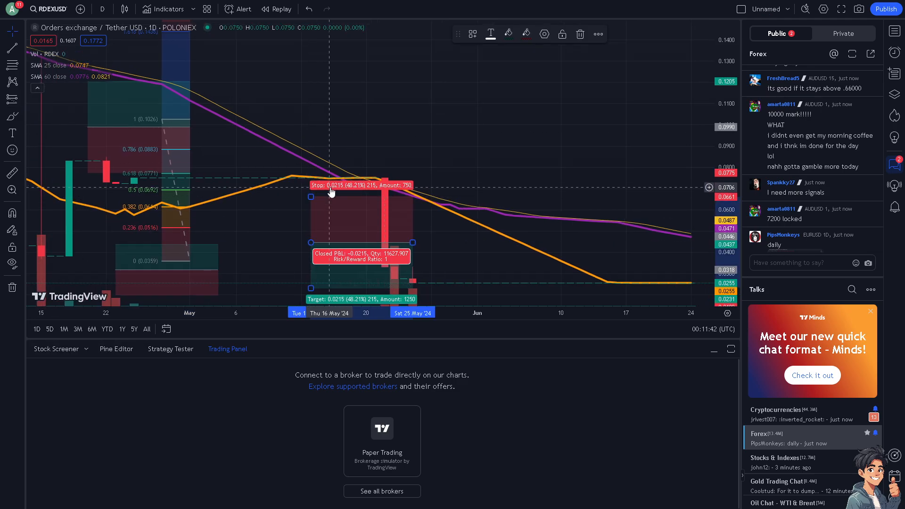
pyautogui.moveTo(324, 193)
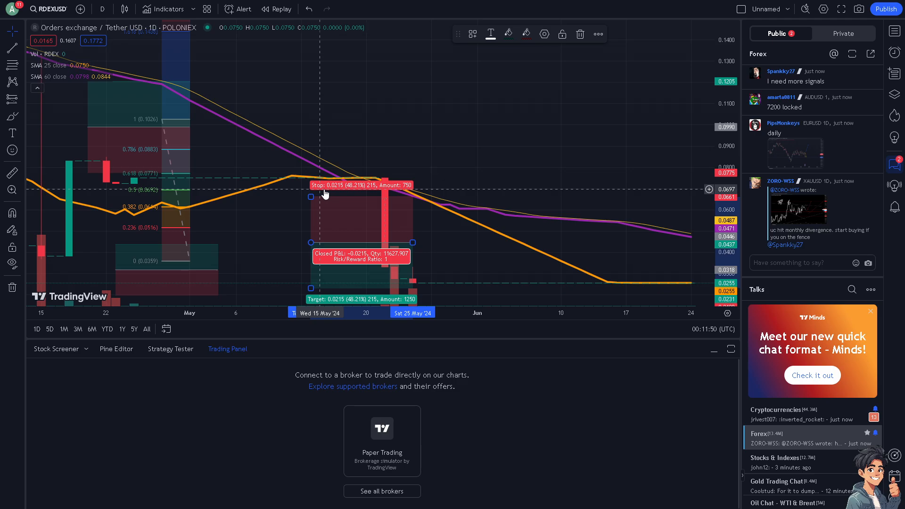
pyautogui.moveTo(339, 192)
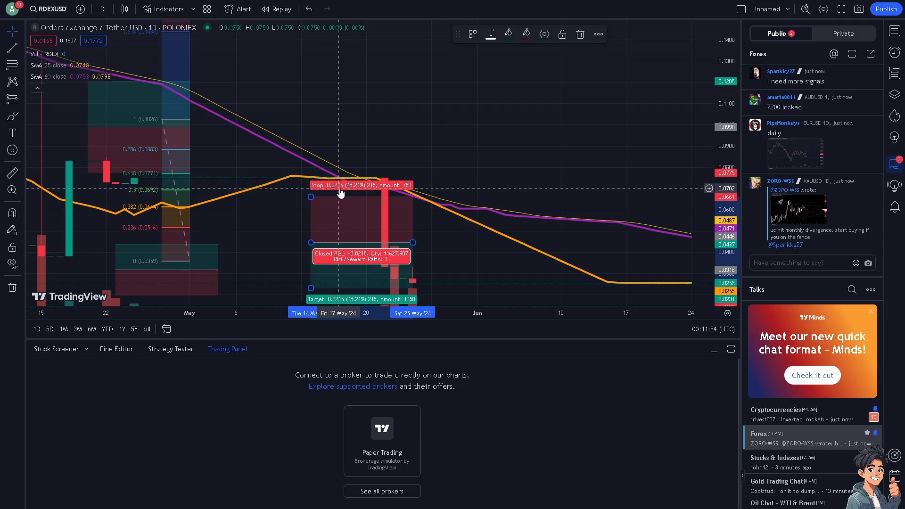
# - Edit the short position's entry price so risk/reward becomes 429 with a 0.0001 stop
pyautogui.doubleClick(361, 243)
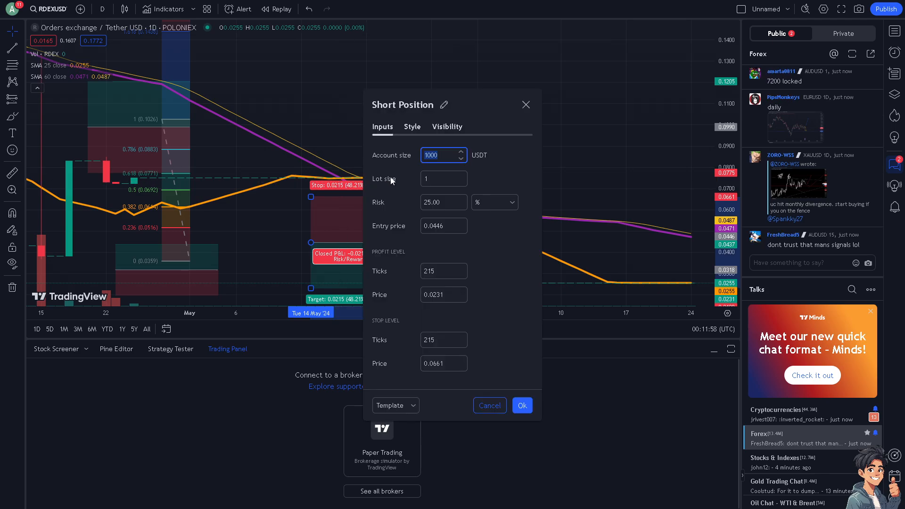
pyautogui.click(443, 226)
pyautogui.write('20.0000')
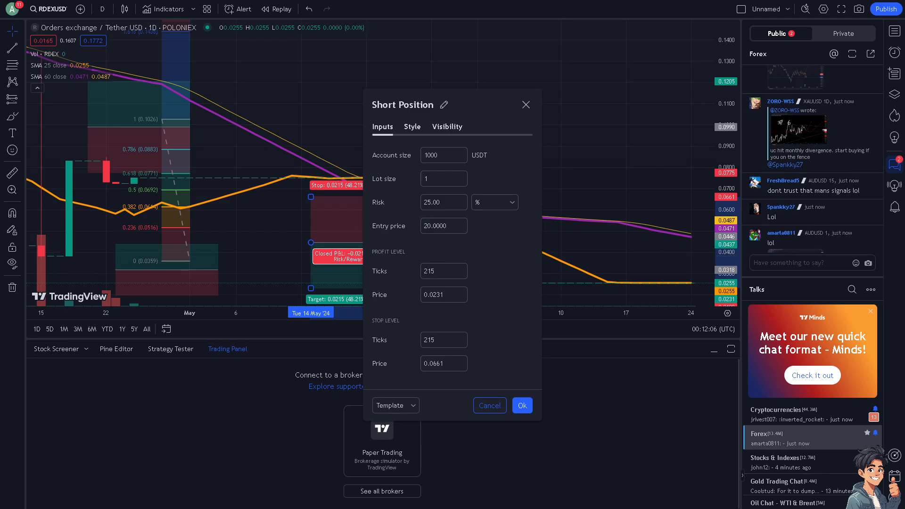
pyautogui.moveTo(538, 402)
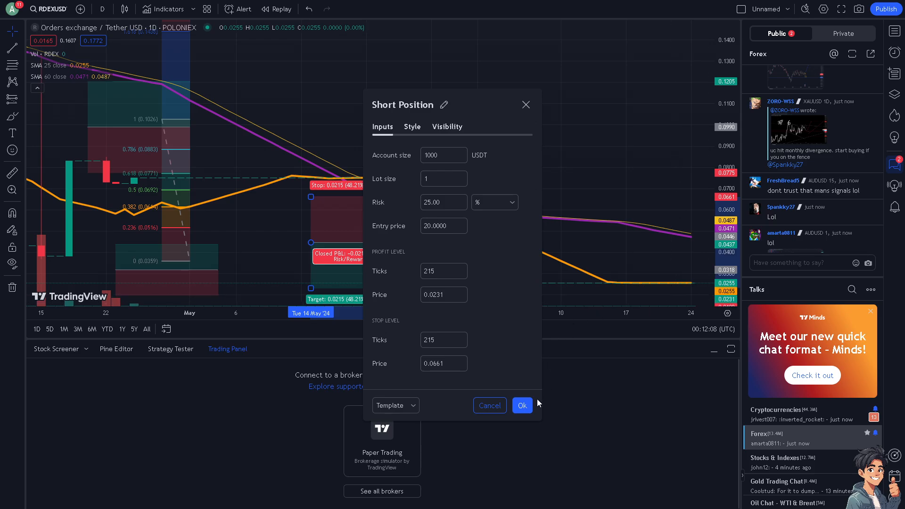
pyautogui.click(521, 406)
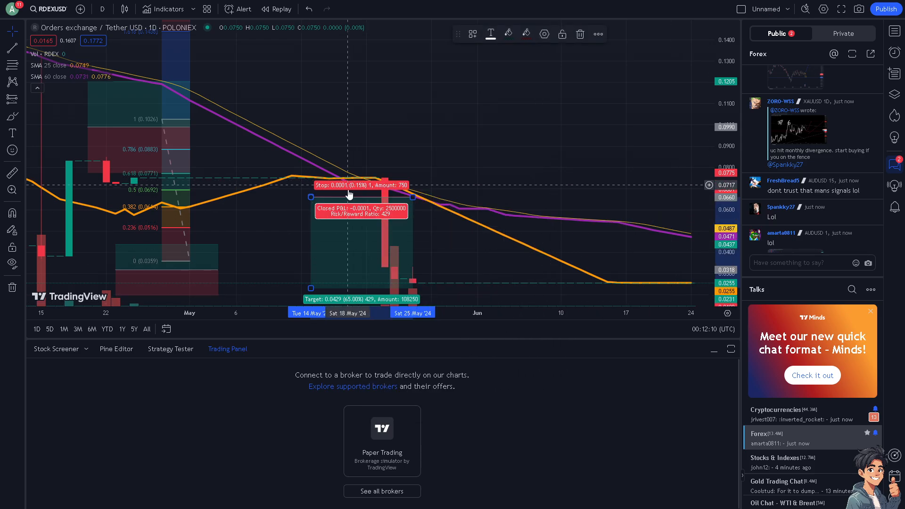
pyautogui.moveTo(338, 217)
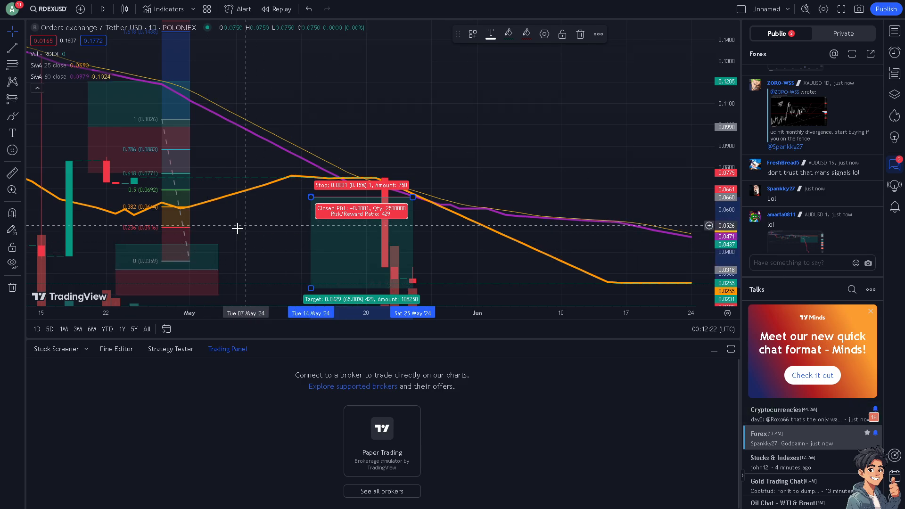
pyautogui.moveTo(199, 253)
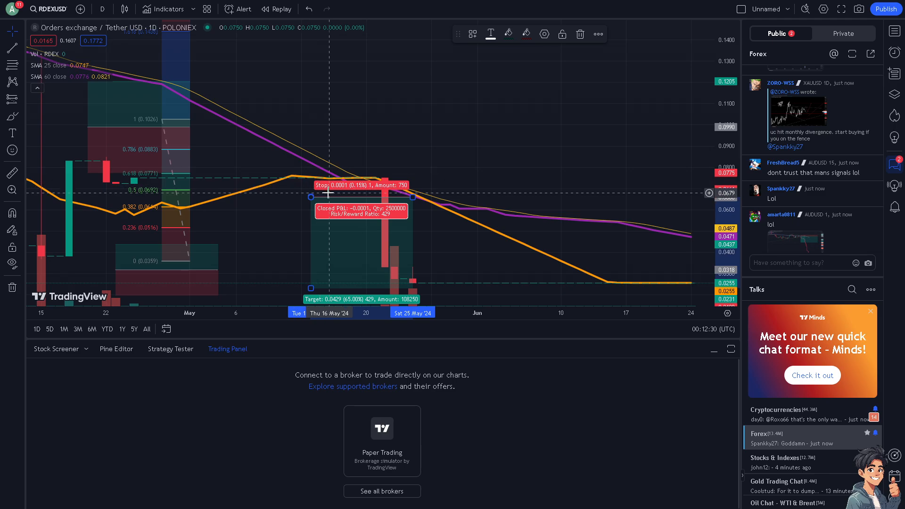
pyautogui.moveTo(337, 201)
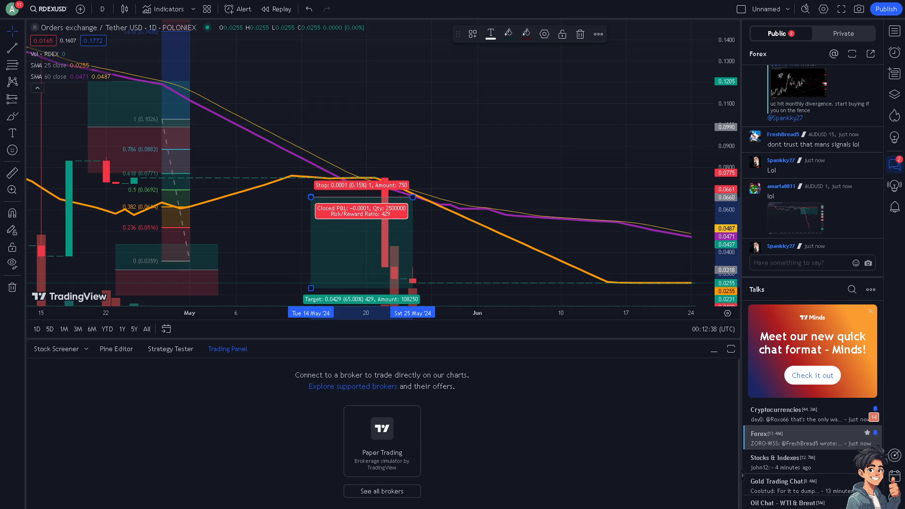
pyautogui.moveTo(357, 238)
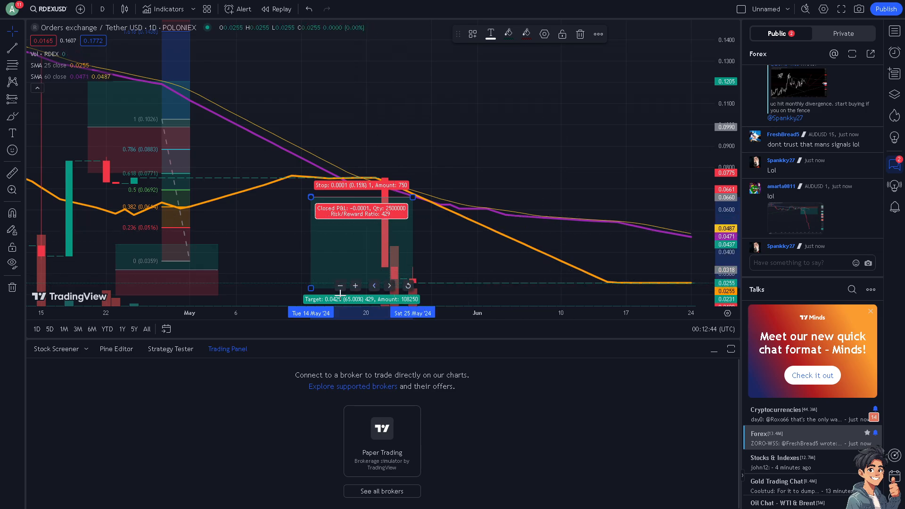
pyautogui.moveTo(320, 187)
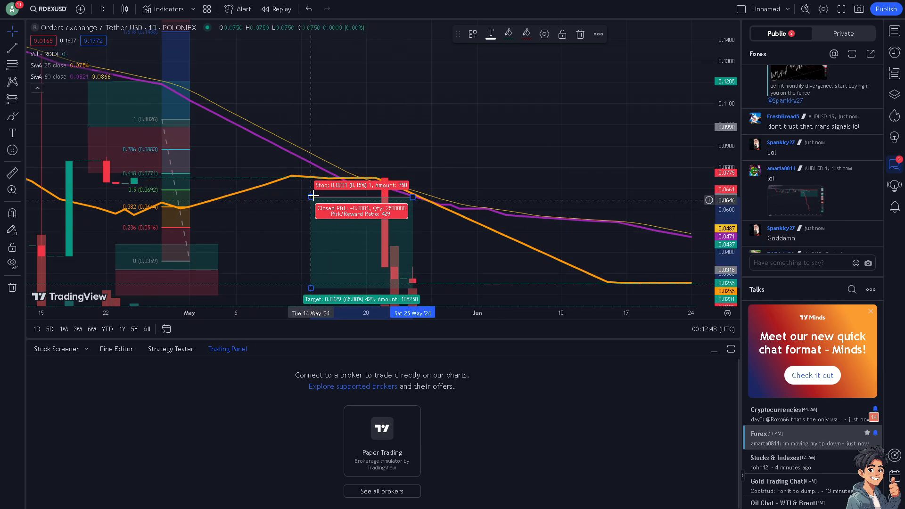
# - Reopen the Short Position dialog showing entry 0.0660, 429 profit ticks, 1 stop tick
pyautogui.doubleClick(361, 208)
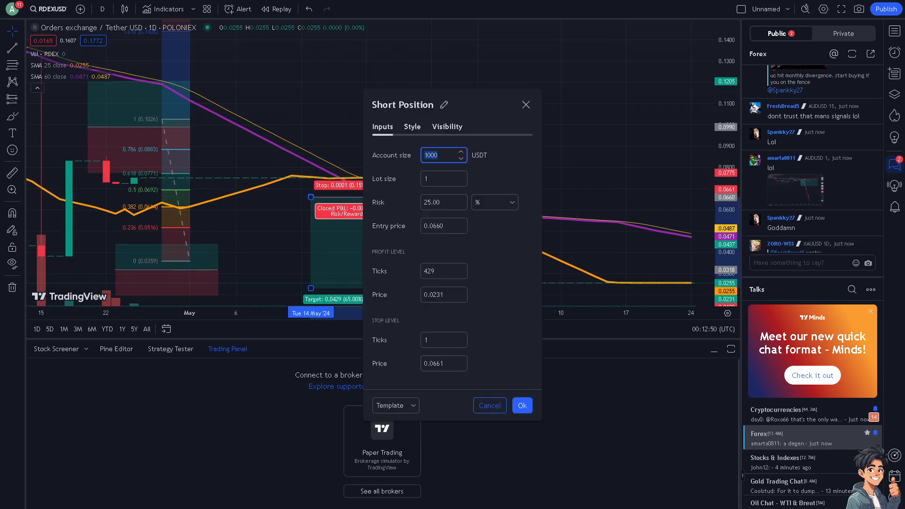